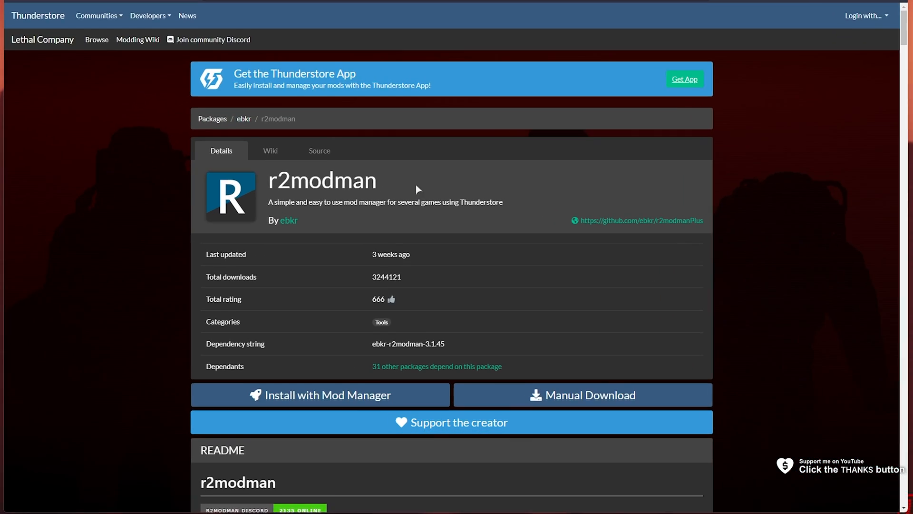
Select the r2modman package name on the Thunderstore Lethal Company page.
double_click(320, 180)
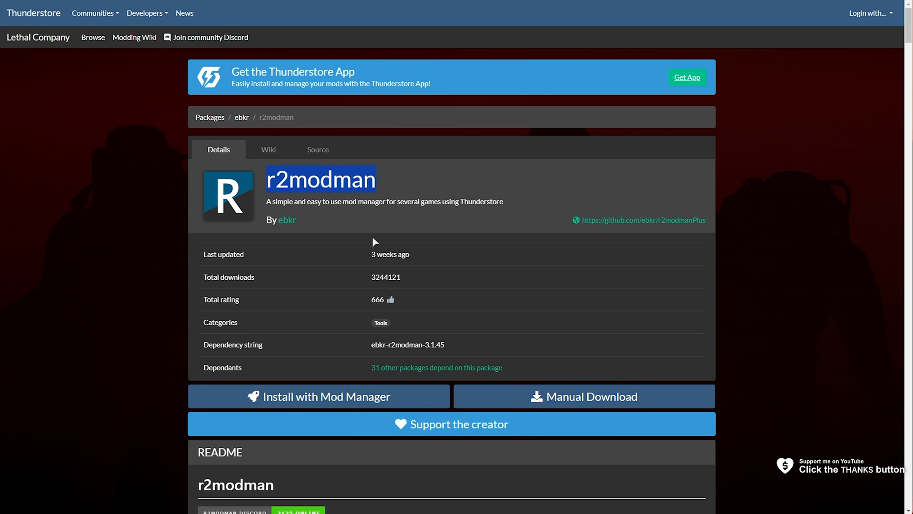
mouse_move(456, 233)
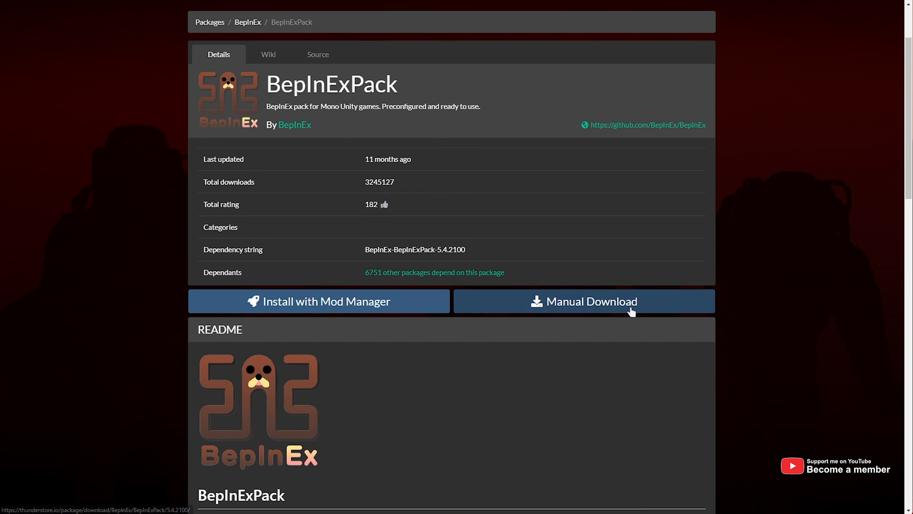
mouse_move(867, 169)
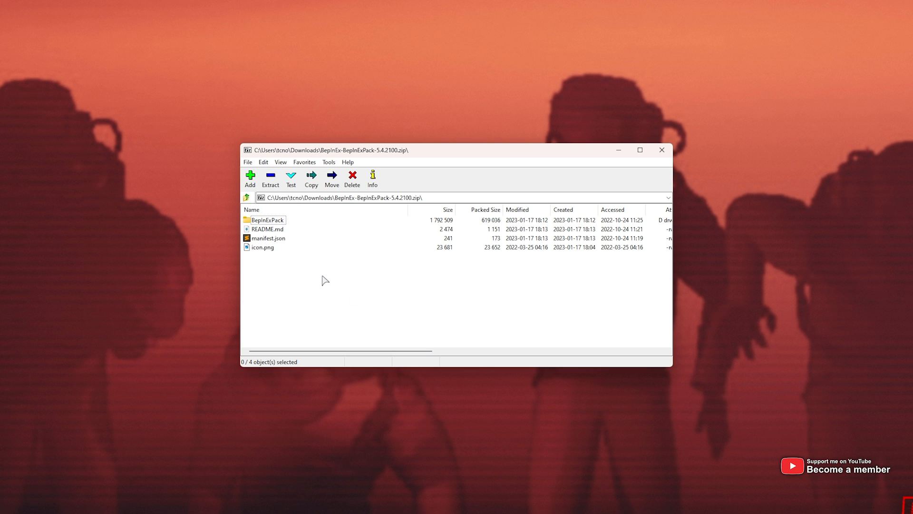
Enter the BepInExPack folder in the archive and select its files for copying.
key("ctrl+a")
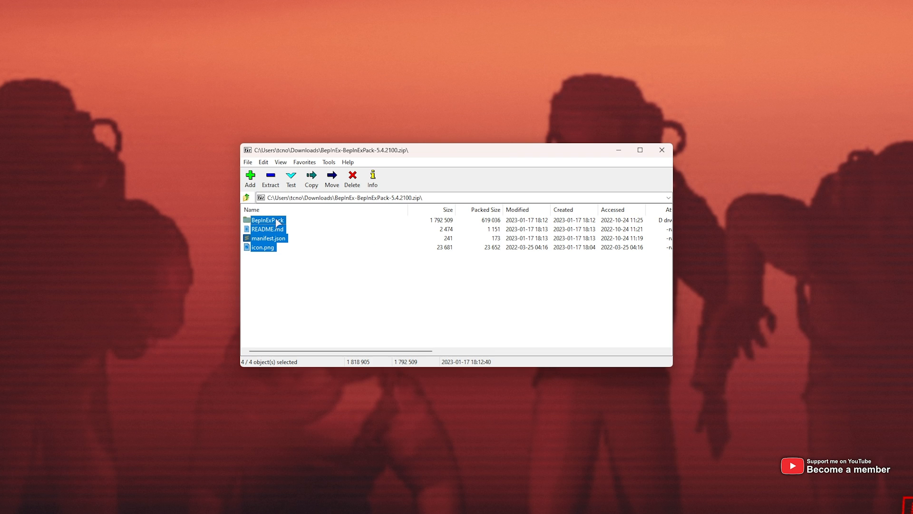
double_click(263, 220)
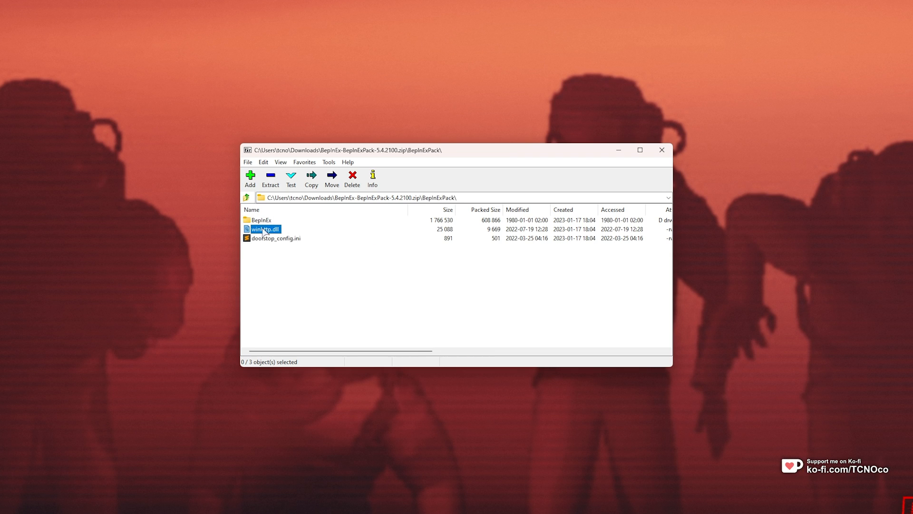
left_click(260, 220)
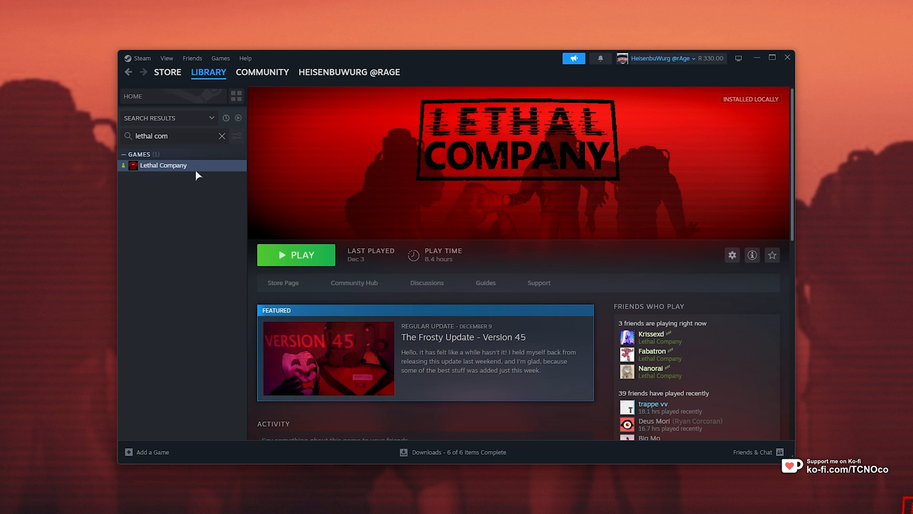
Browse Lethal Company's local files from Steam to show its installation folder.
right_click(163, 164)
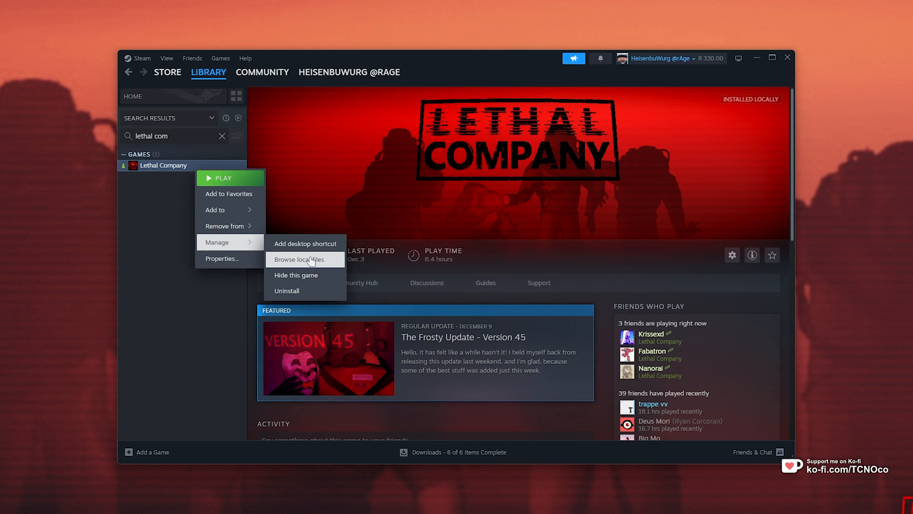
left_click(298, 259)
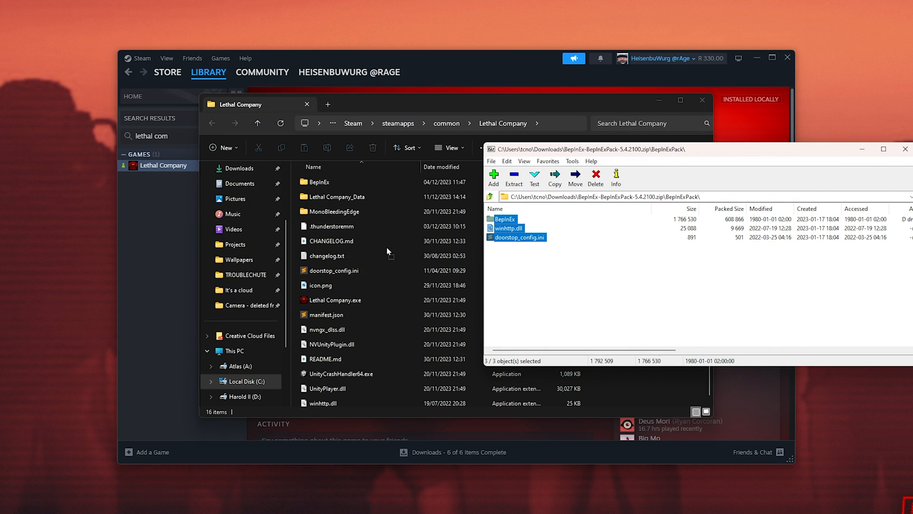
mouse_move(350, 289)
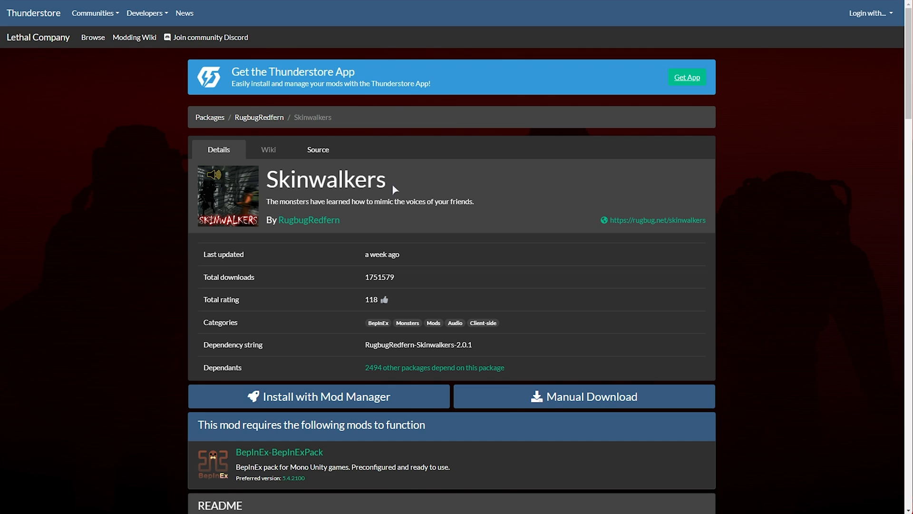
mouse_move(391, 244)
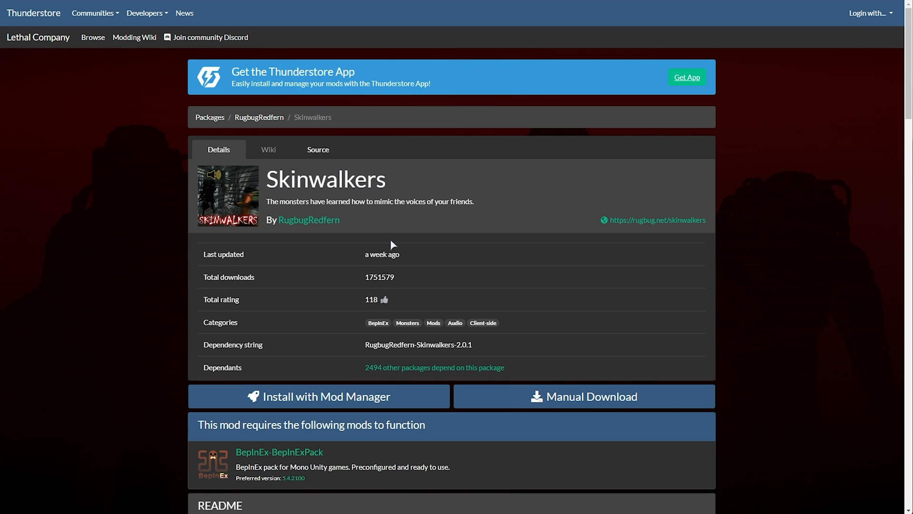
Download the Skinwalkers mod archive via Manual Download.
scroll("up", 3)
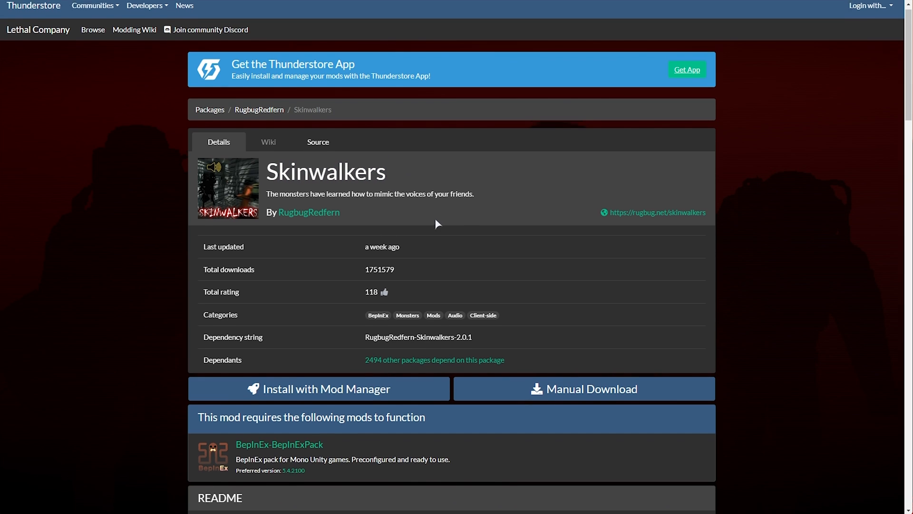
scroll("down", 3)
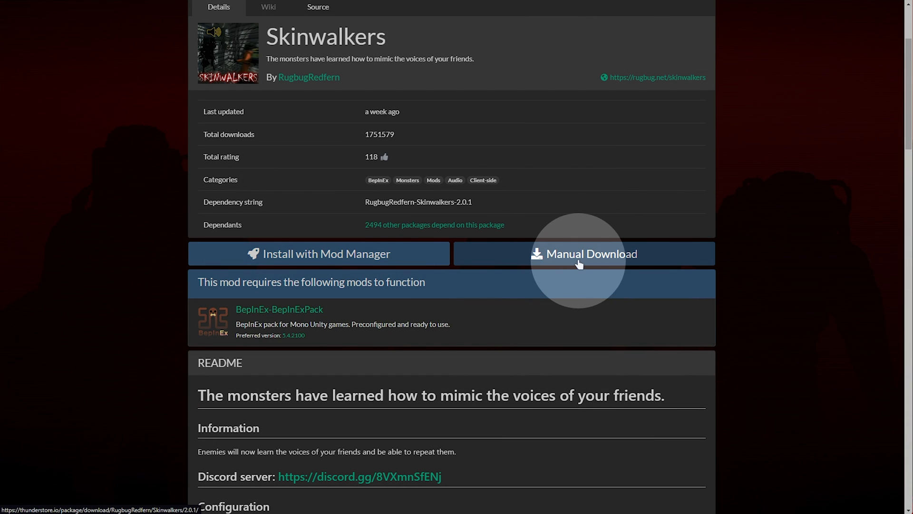
left_click(582, 252)
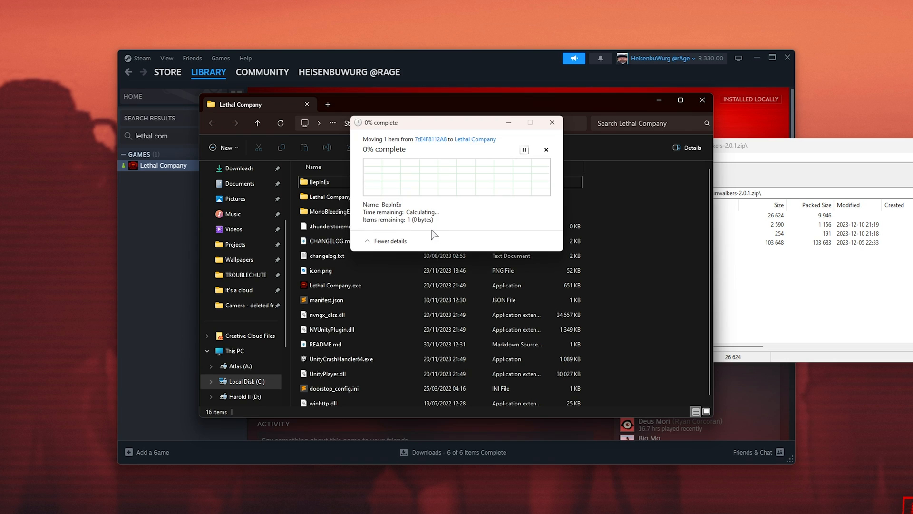
mouse_move(486, 220)
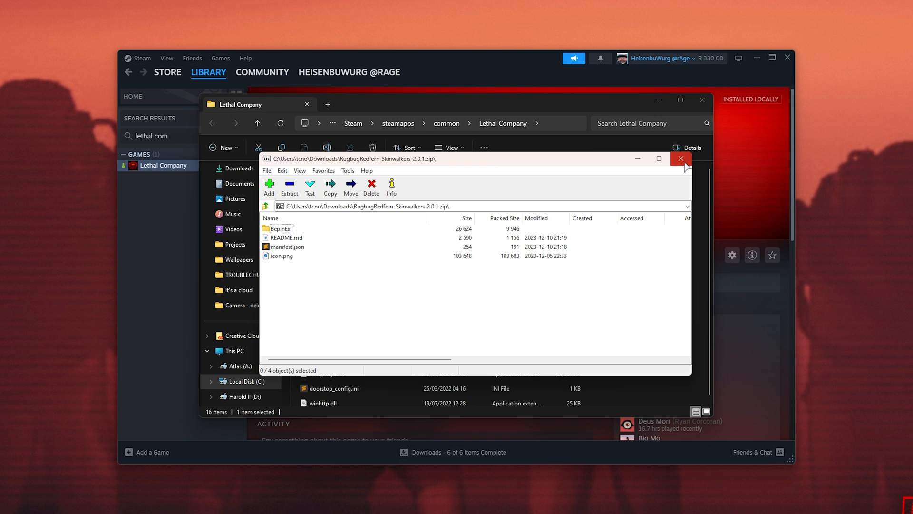
Close the Skinwalkers archive in 7-Zip after its BepInEx folder is merged.
left_click(681, 159)
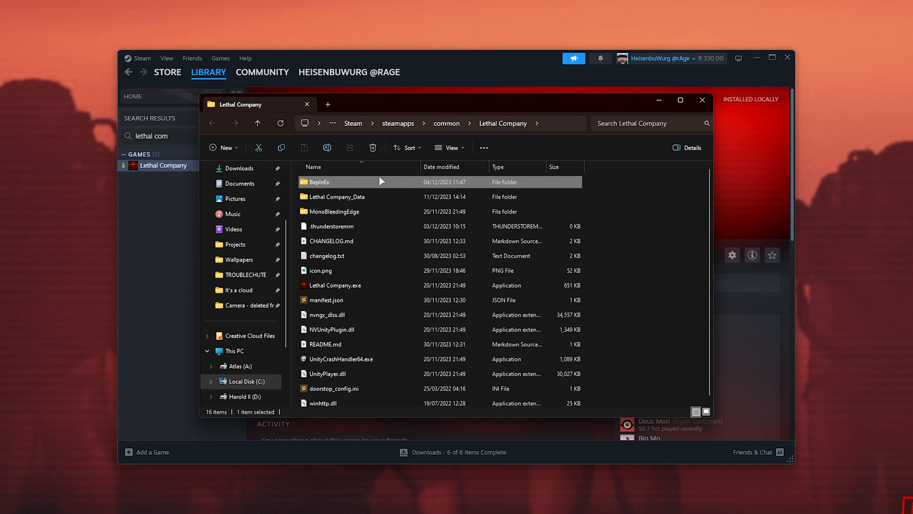
Verify SkinwalkerMod.dll sits in BepInEx/plugins, then close the game folder window.
left_click(337, 284)
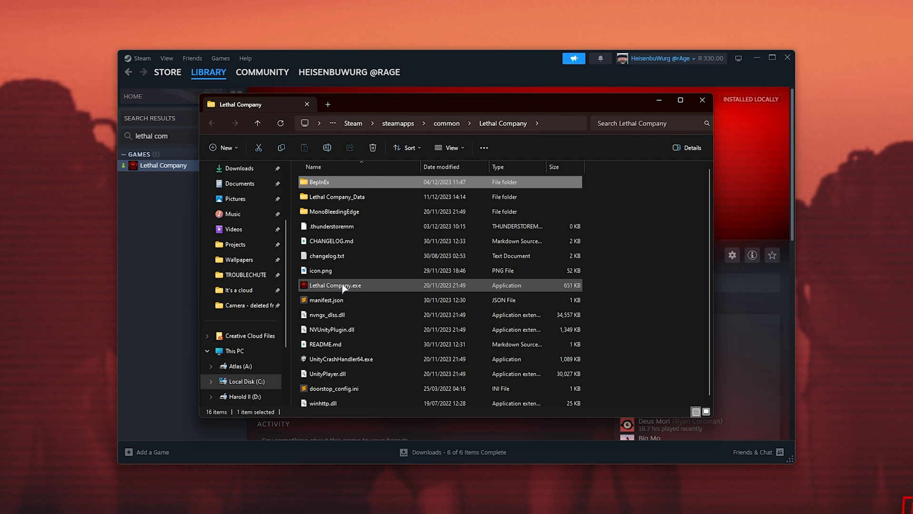
double_click(318, 181)
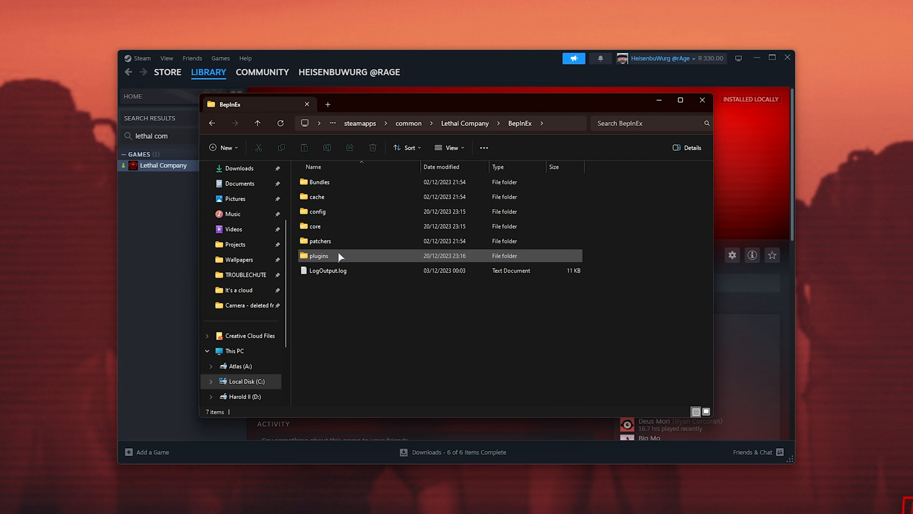
double_click(319, 255)
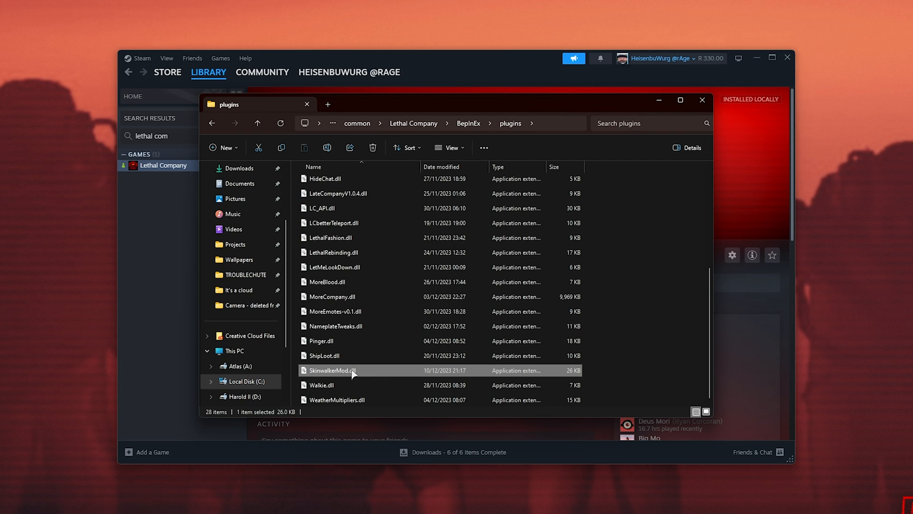
mouse_move(702, 100)
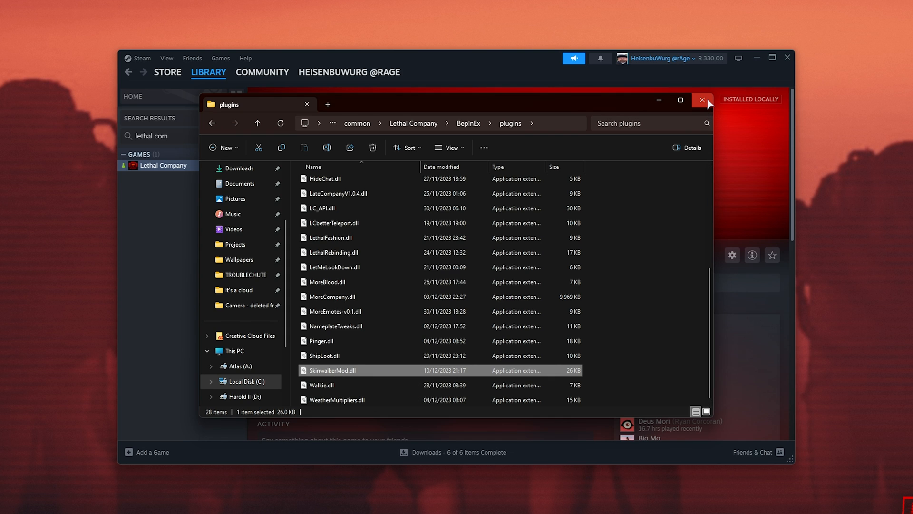
left_click(703, 100)
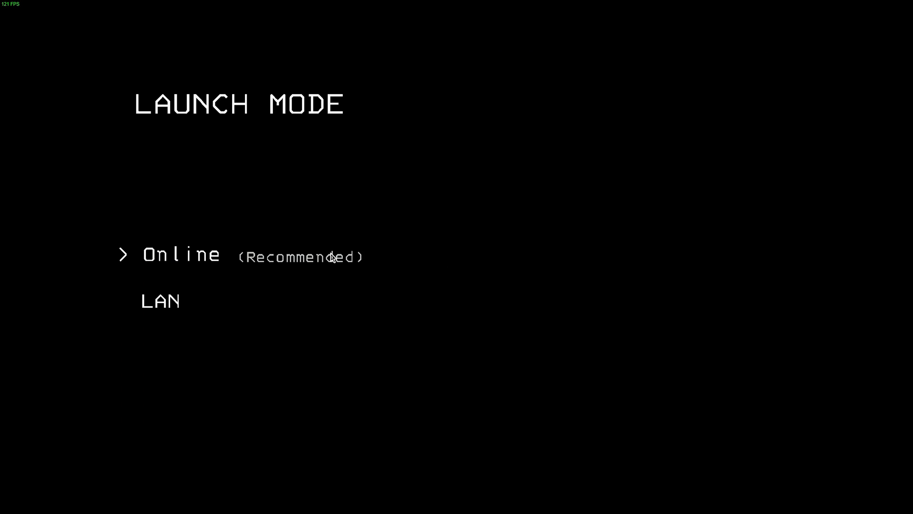
Choose Online (Recommended) on Lethal Company's Launch Mode screen.
left_click(181, 254)
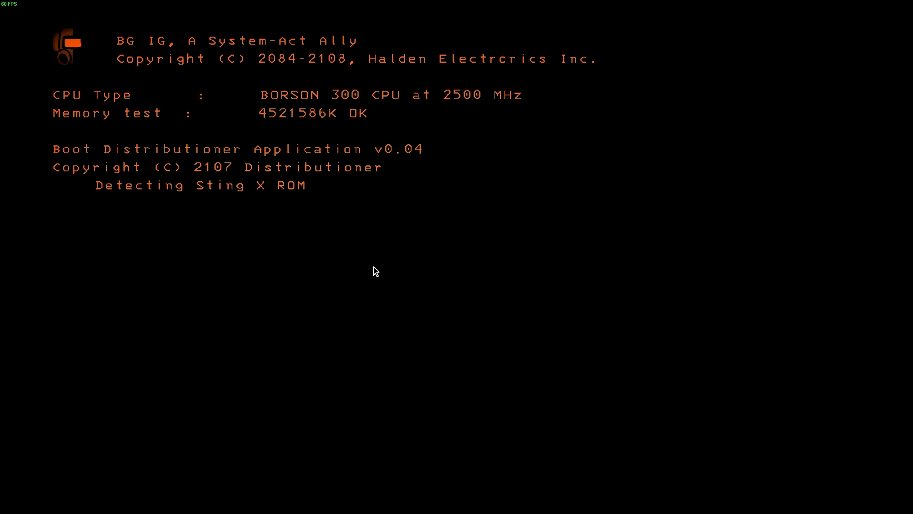